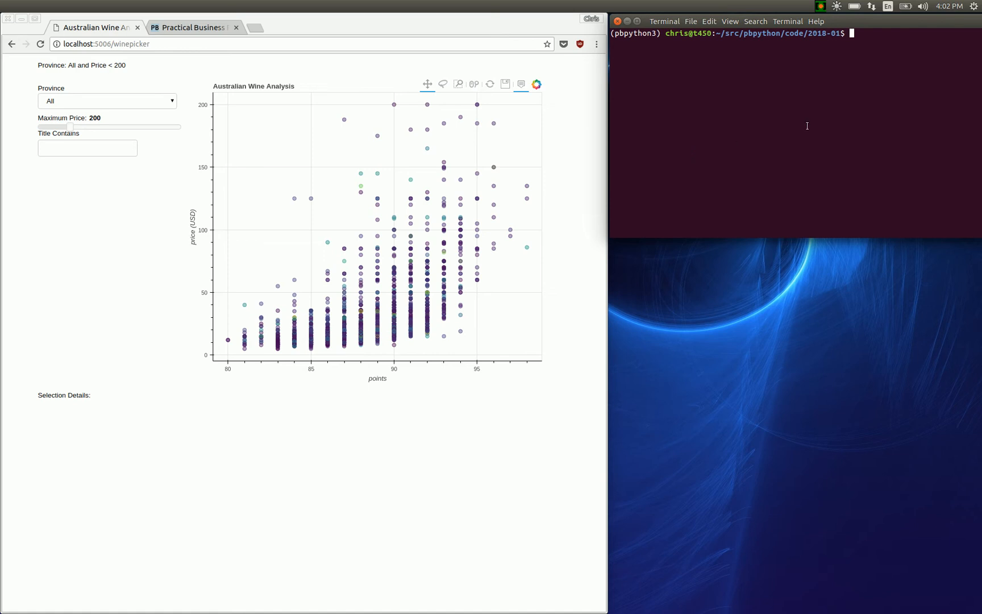
# Run 'bokeh serve winepicker.py' and reload the browser page to connect to it.
pyautogui.write('bokeh serve winepicker.py')
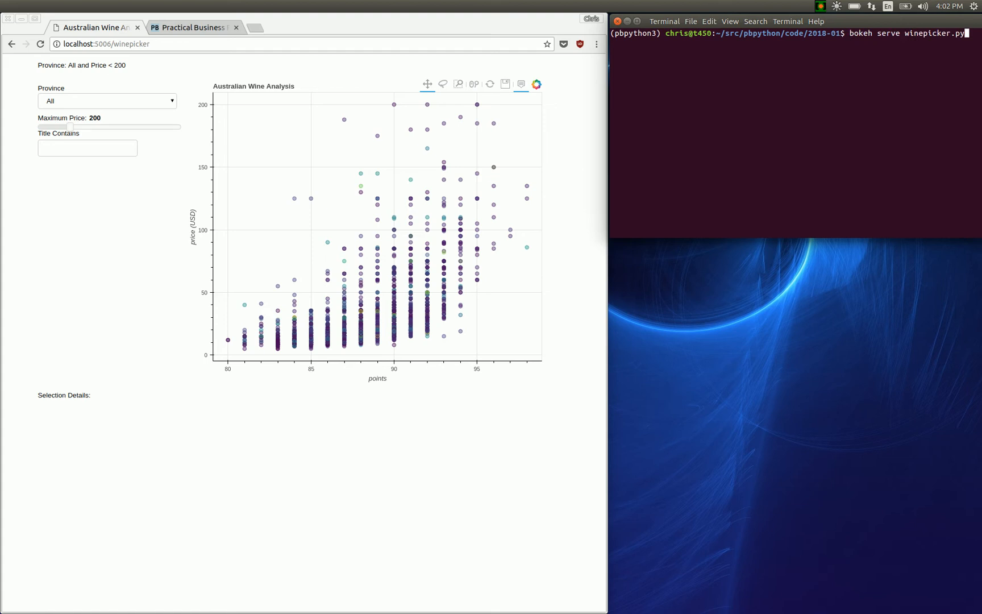
pyautogui.press('Return')
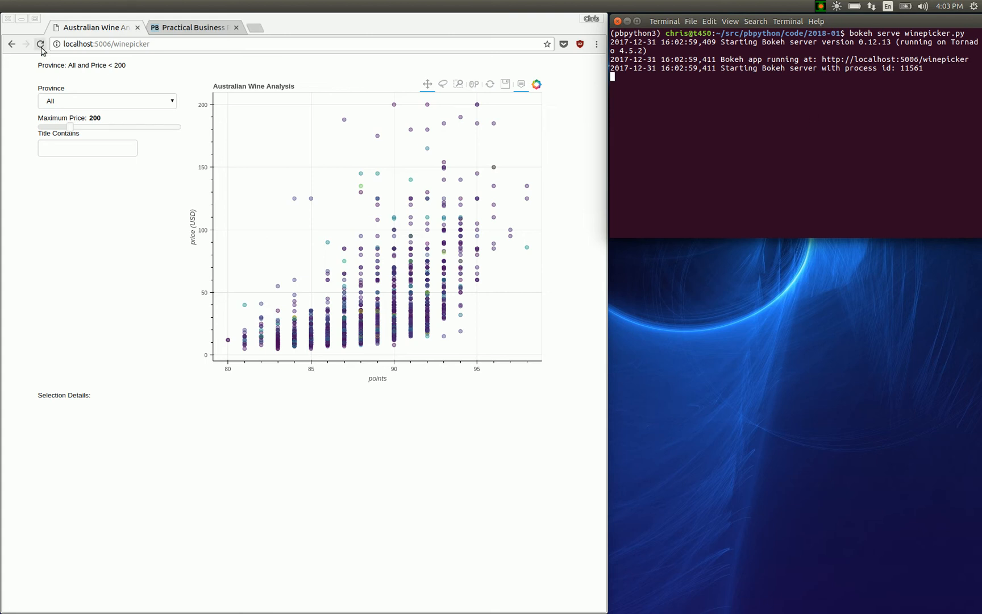
pyautogui.click(41, 44)
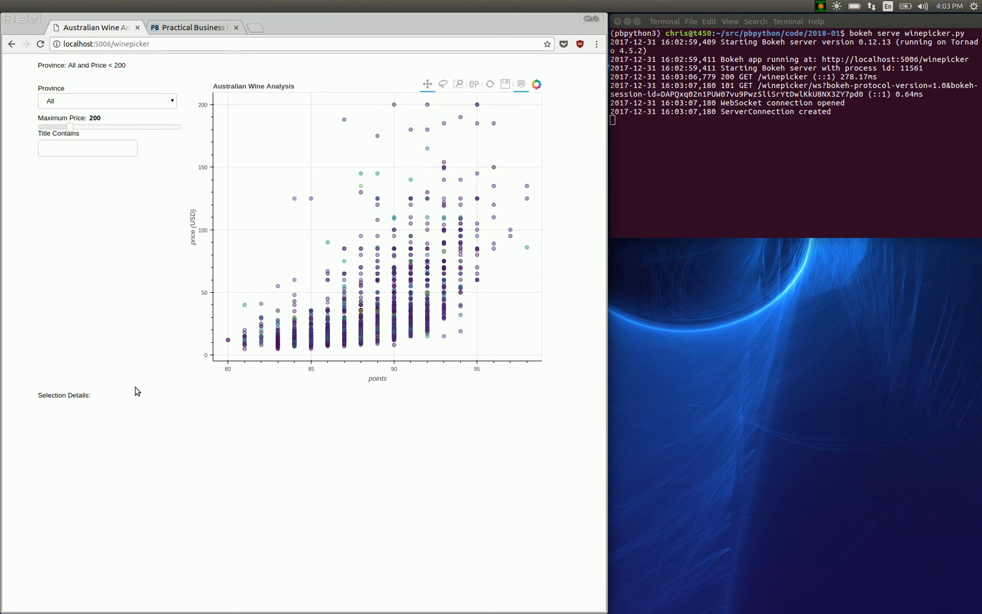
# Switch the browser to full screen so the wine analysis page fills the display.
pyautogui.press('f11')
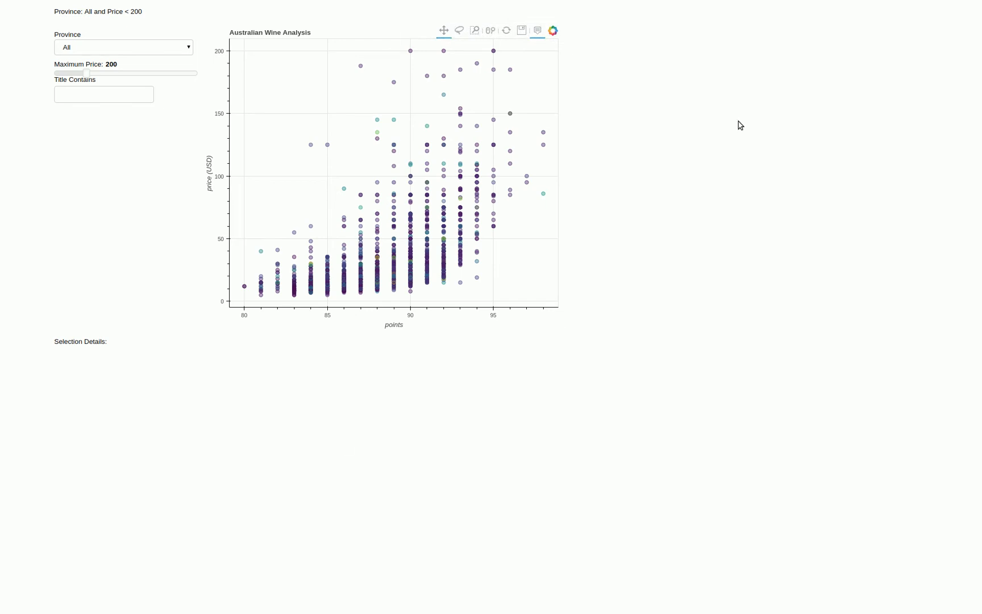
pyautogui.moveTo(458, 29)
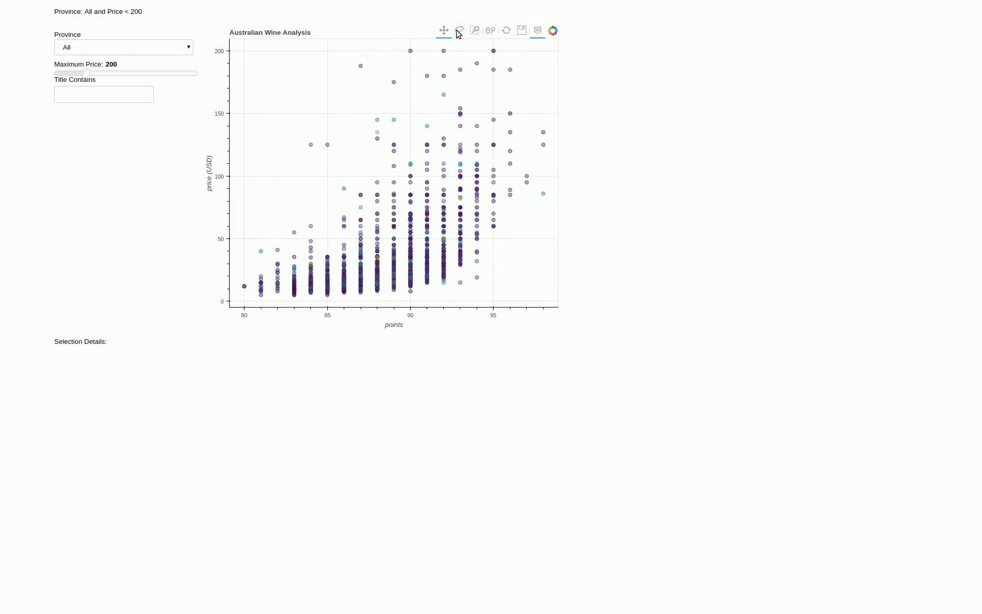
pyautogui.moveTo(460, 29)
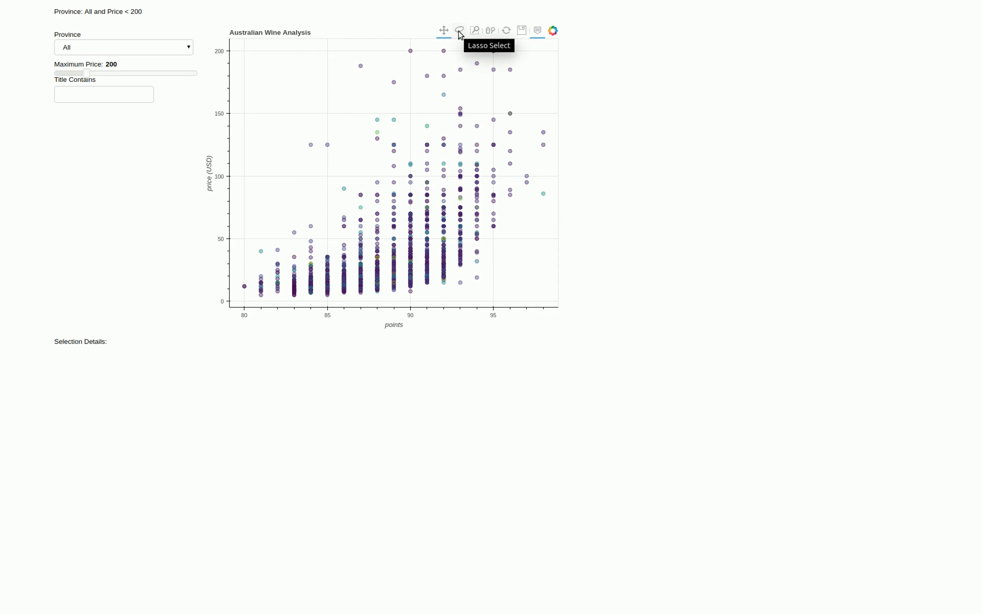
pyautogui.moveTo(490, 29)
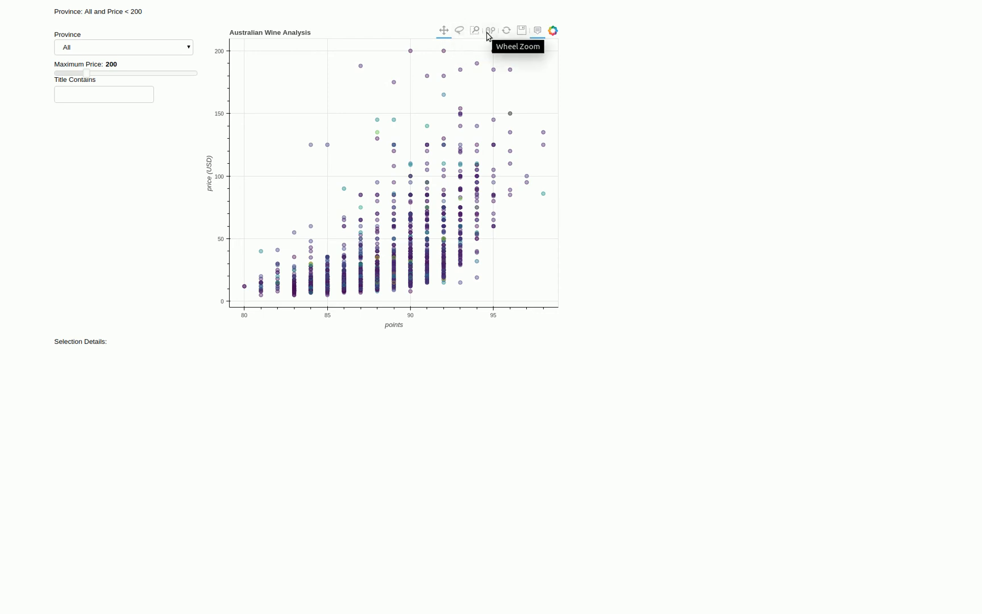
pyautogui.moveTo(67, 199)
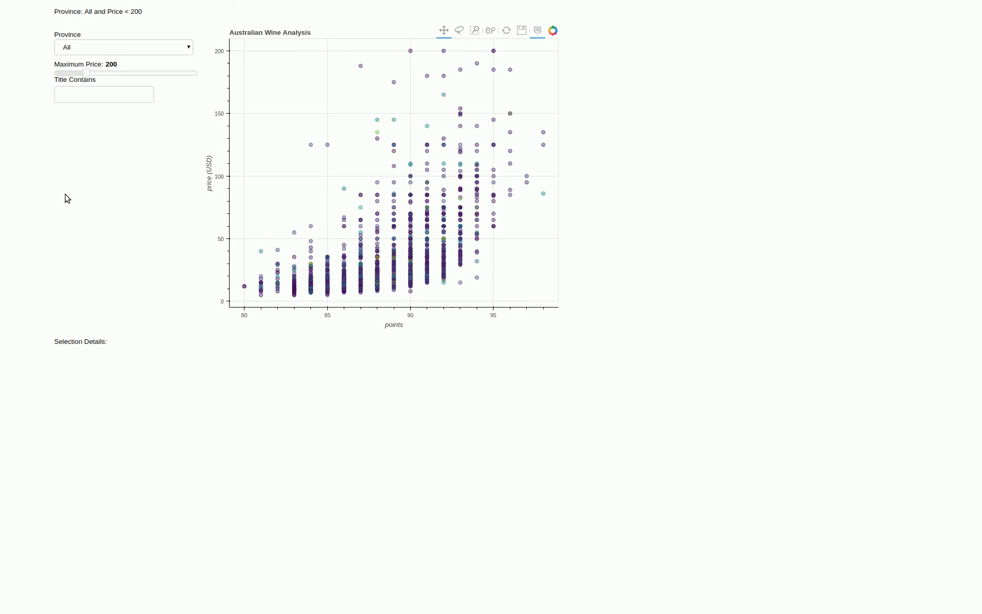
# Filter the plot by Province to South Australia, then to New South Wales.
pyautogui.click(123, 47)
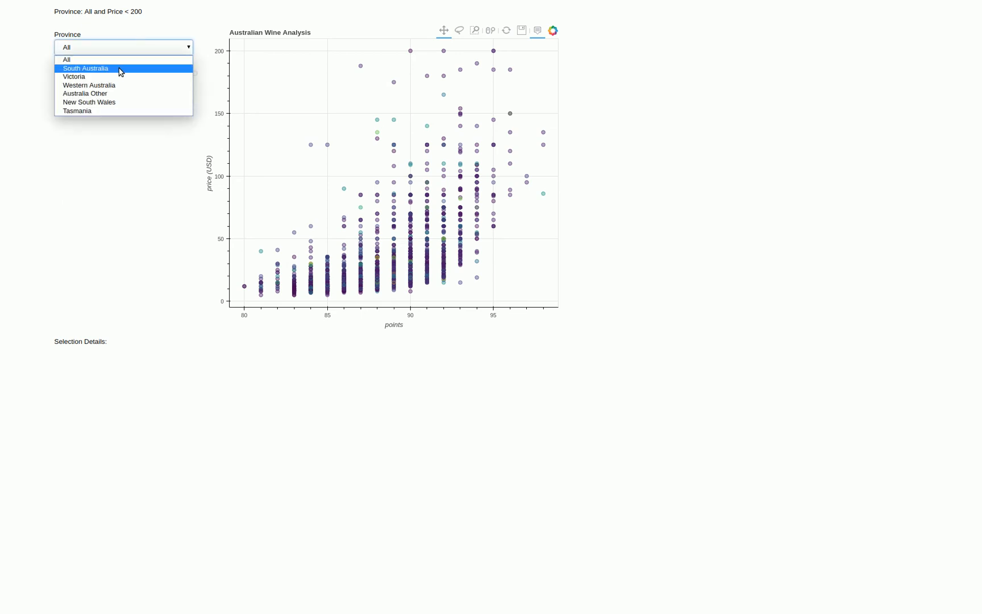
pyautogui.click(86, 68)
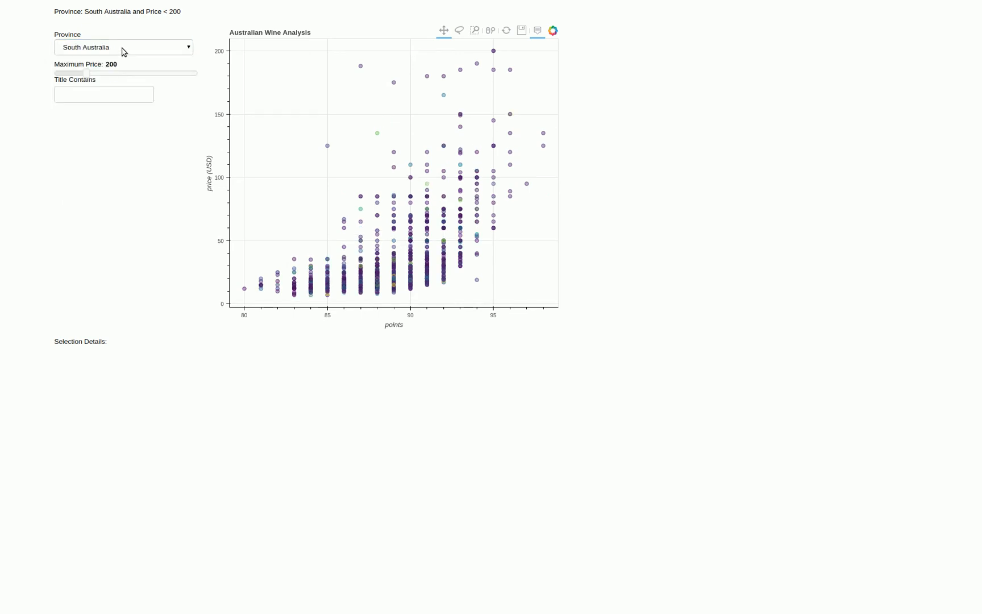
pyautogui.click(123, 47)
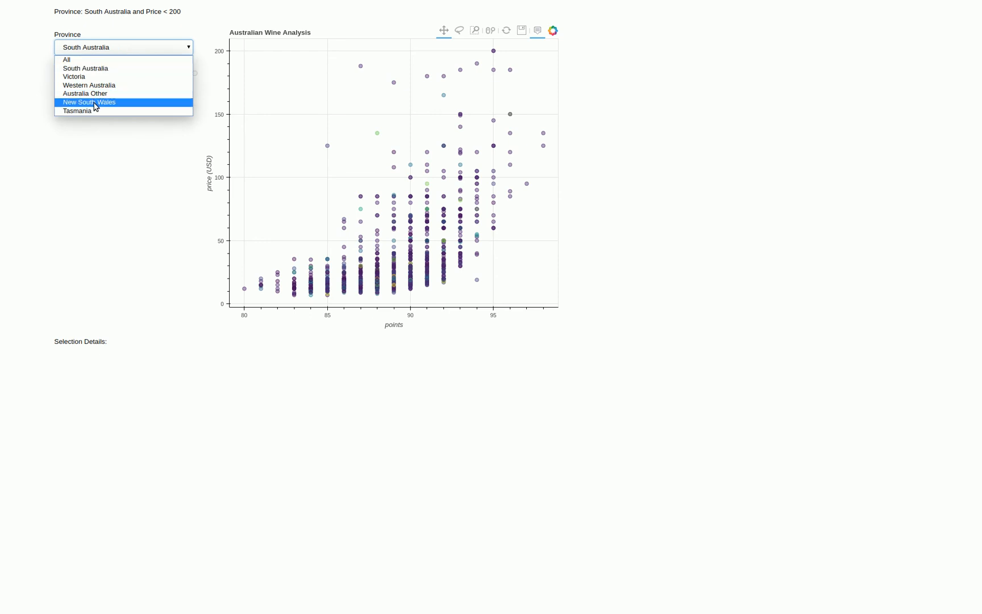
pyautogui.click(89, 102)
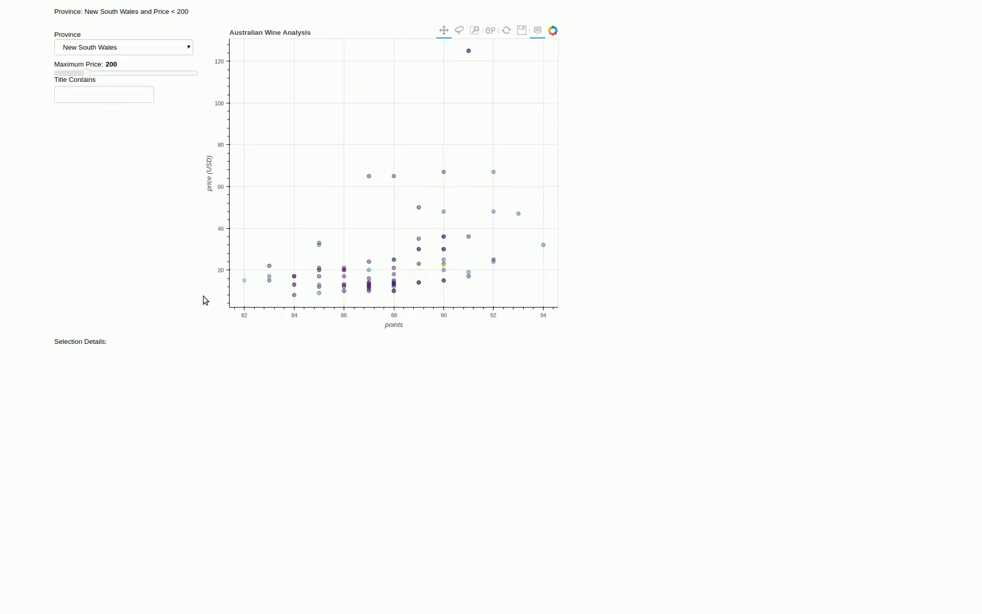
pyautogui.moveTo(490, 37)
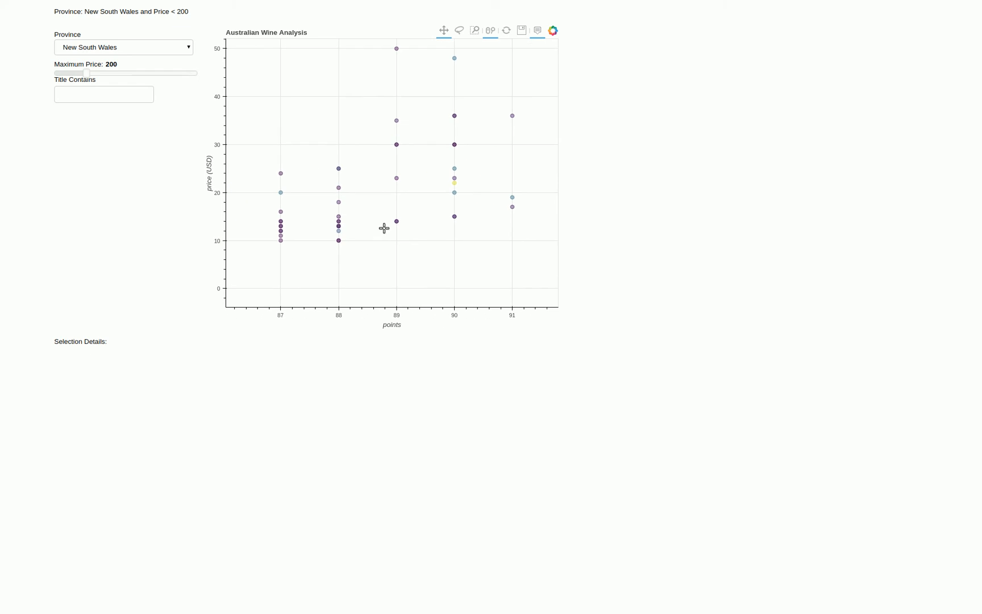
pyautogui.moveTo(382, 230)
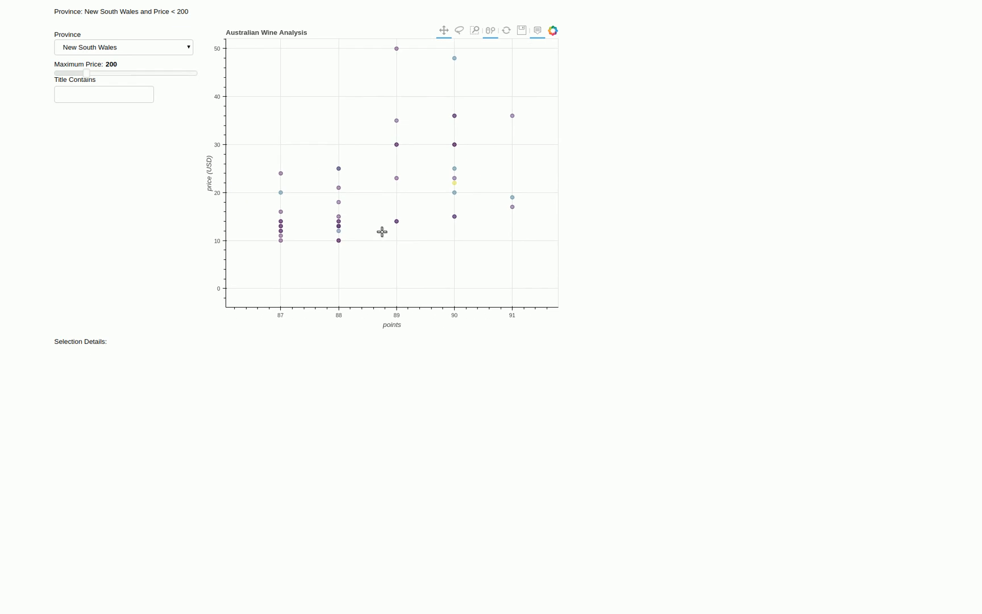
pyautogui.moveTo(376, 234)
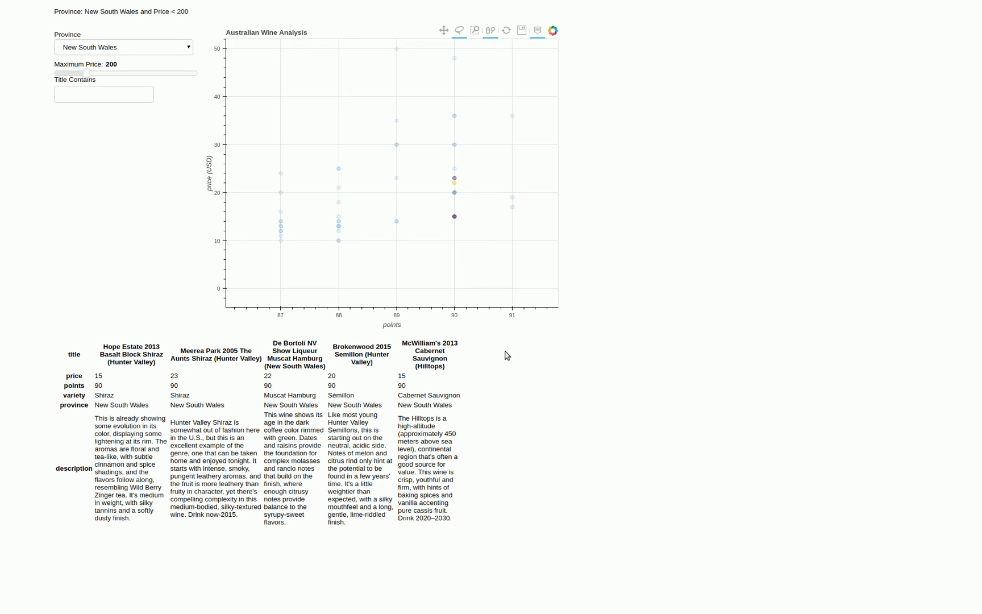
pyautogui.moveTo(505, 341)
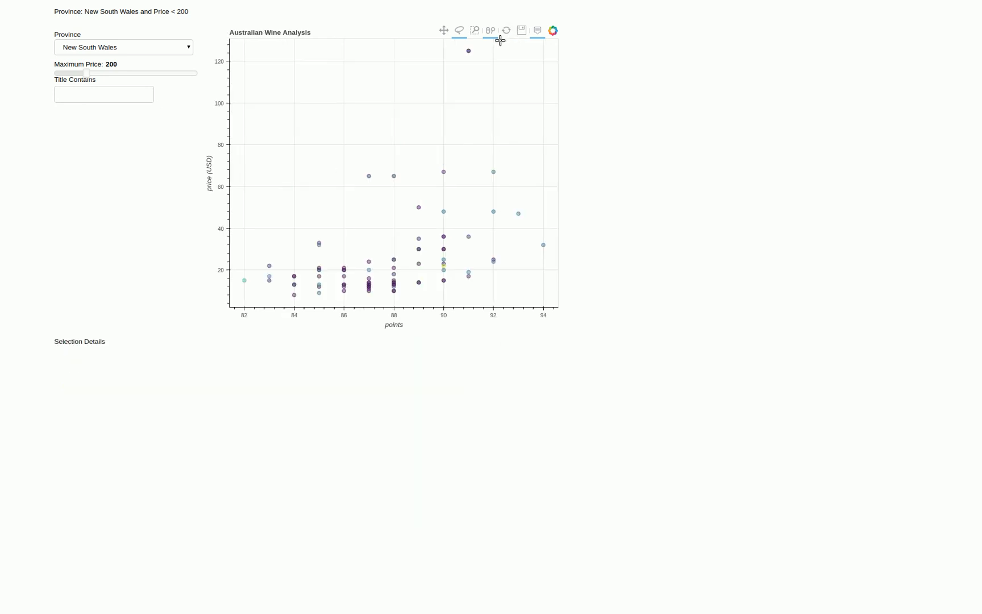
# Set Province to All and filter Title Contains to 'Yellow Tail'.
pyautogui.click(122, 46)
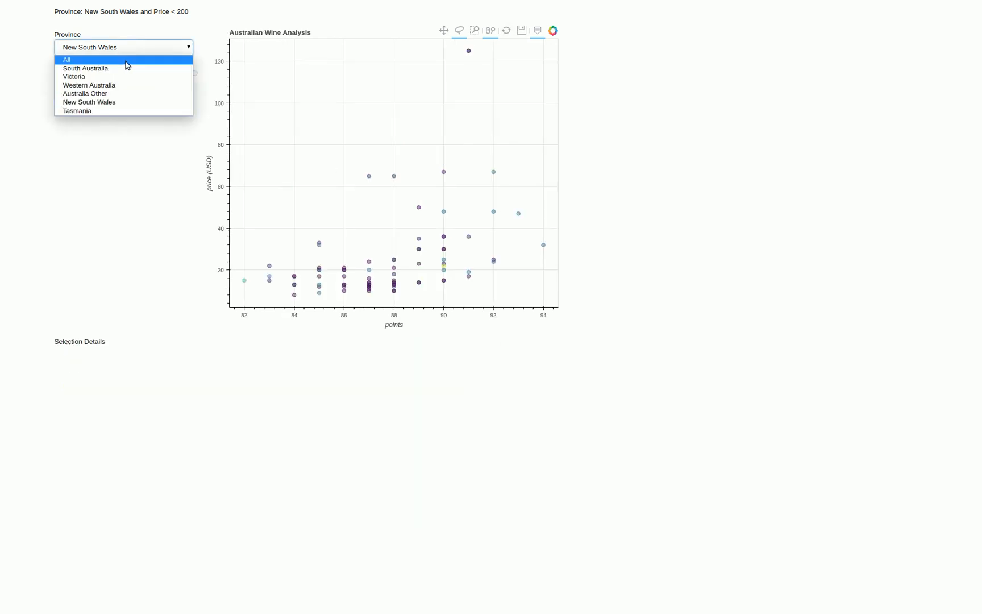
pyautogui.click(66, 59)
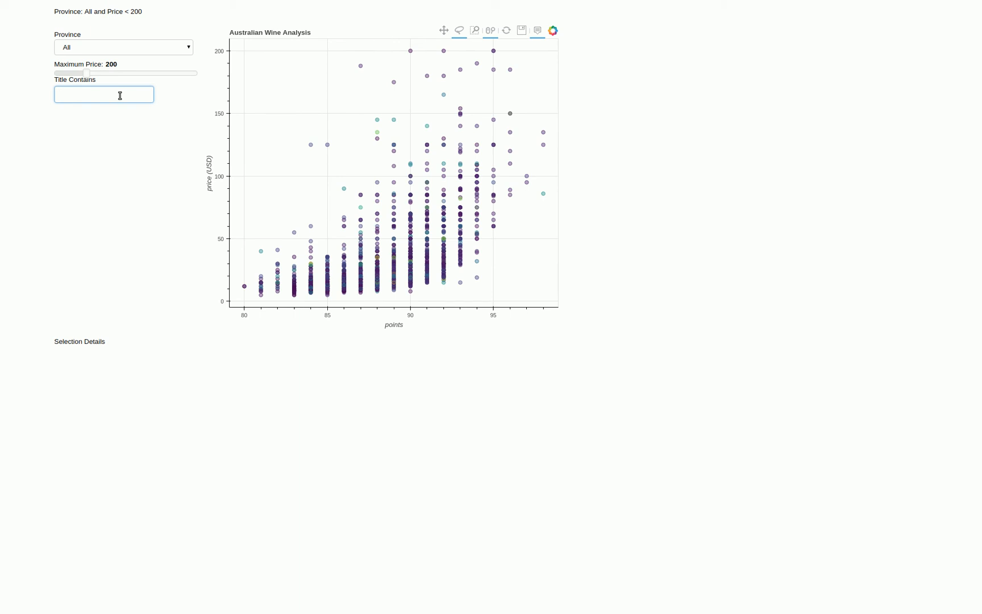
pyautogui.click(104, 95)
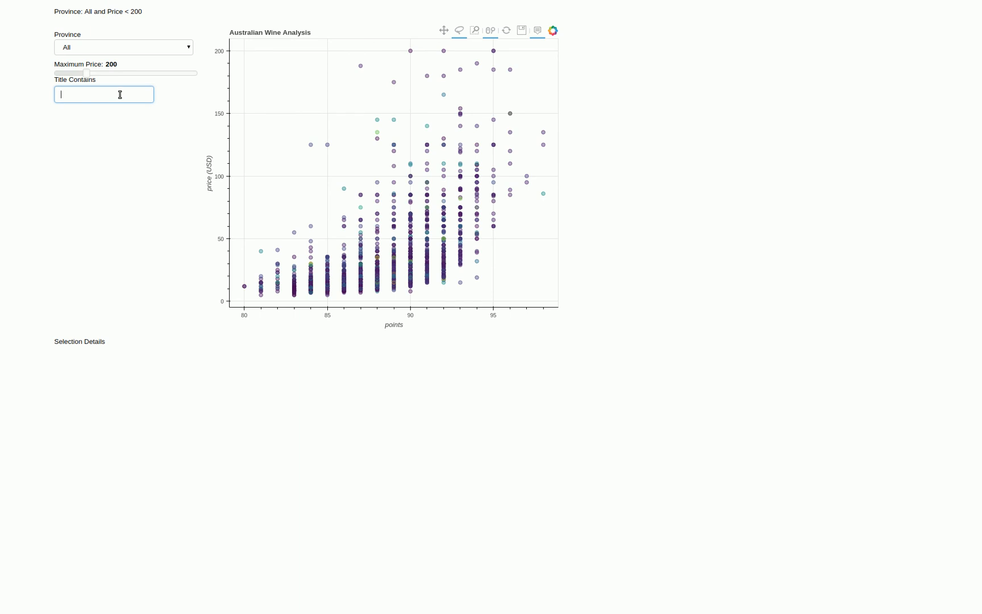
pyautogui.write('Yellow')
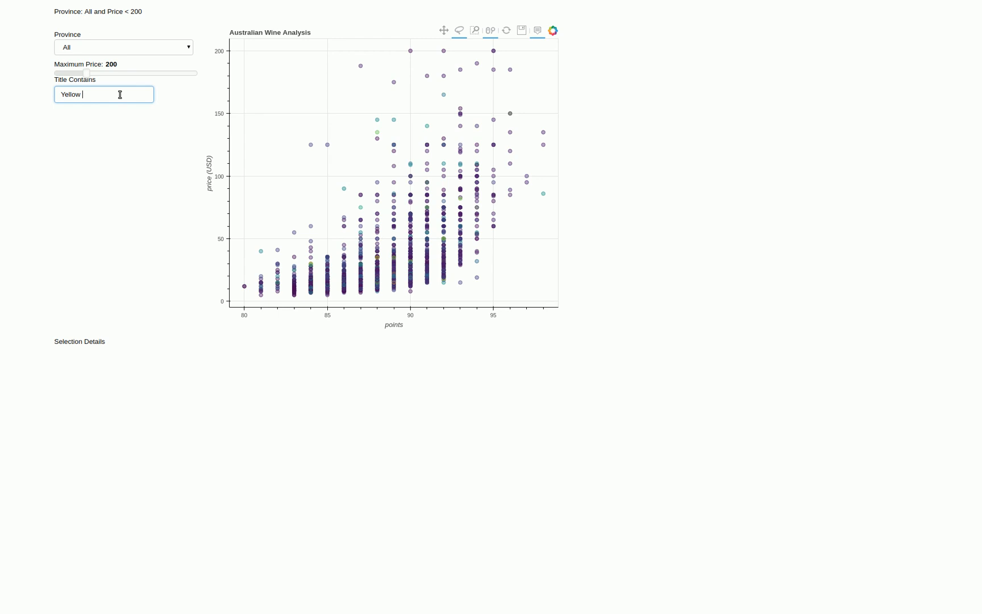
pyautogui.write('Tail')
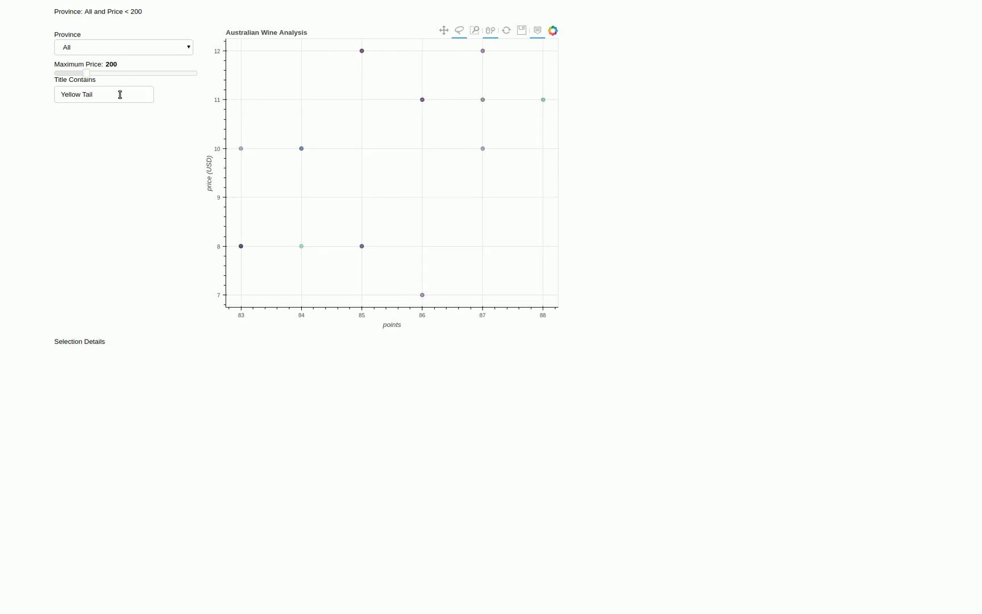
pyautogui.moveTo(502, 87)
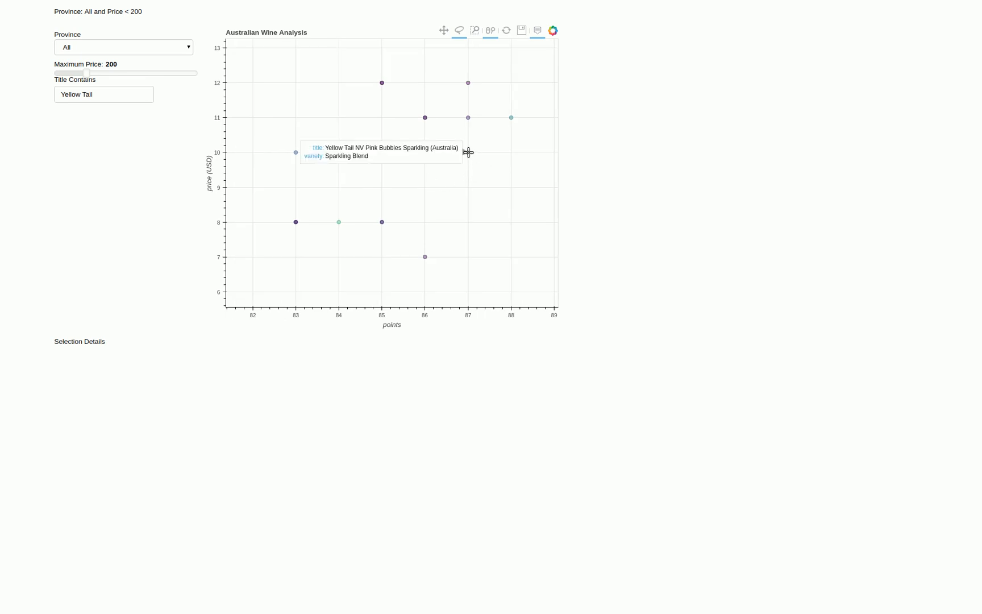
pyautogui.moveTo(476, 112)
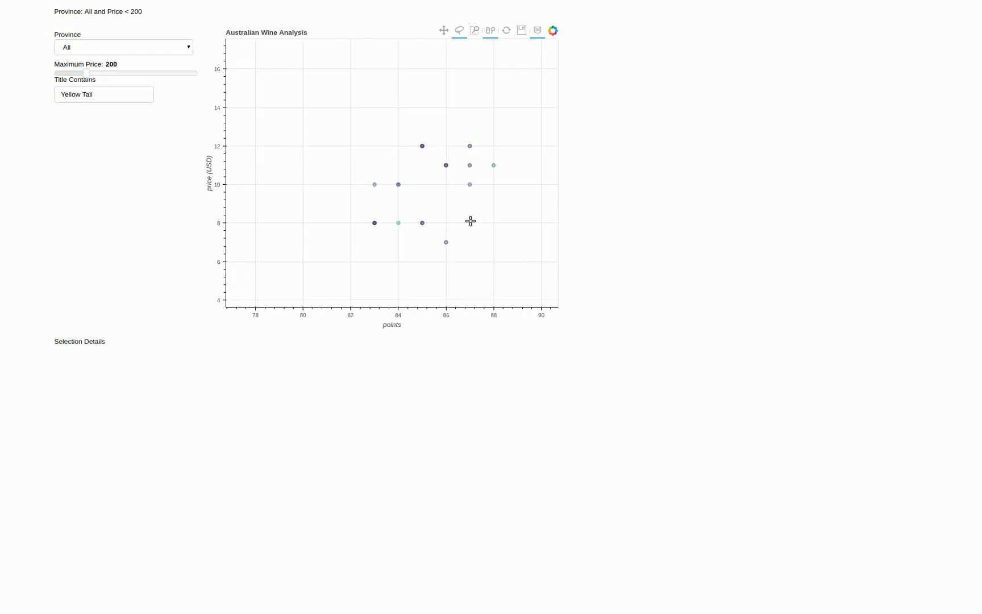
pyautogui.moveTo(509, 65)
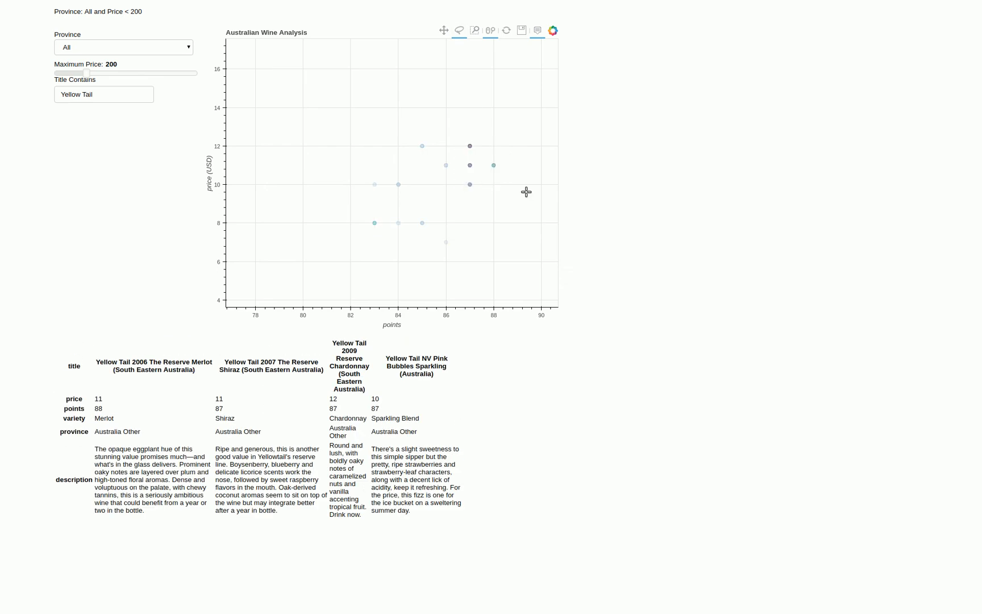
pyautogui.moveTo(525, 191)
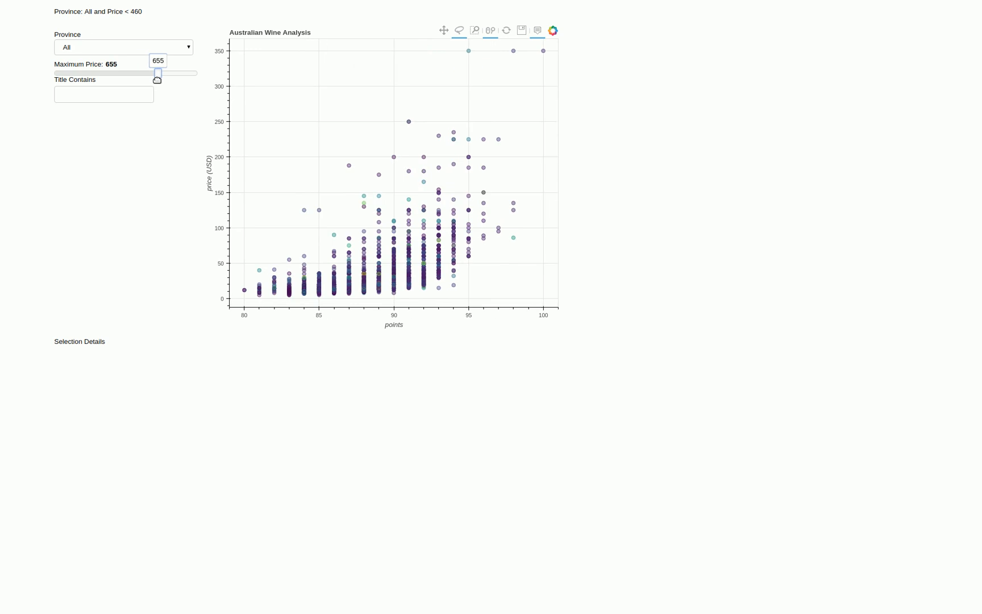
# Adjust the Maximum Price slider up through about 345 to 890 so the priciest wines appear.
pyautogui.moveTo(156, 73); pyautogui.dragTo(109, 73)
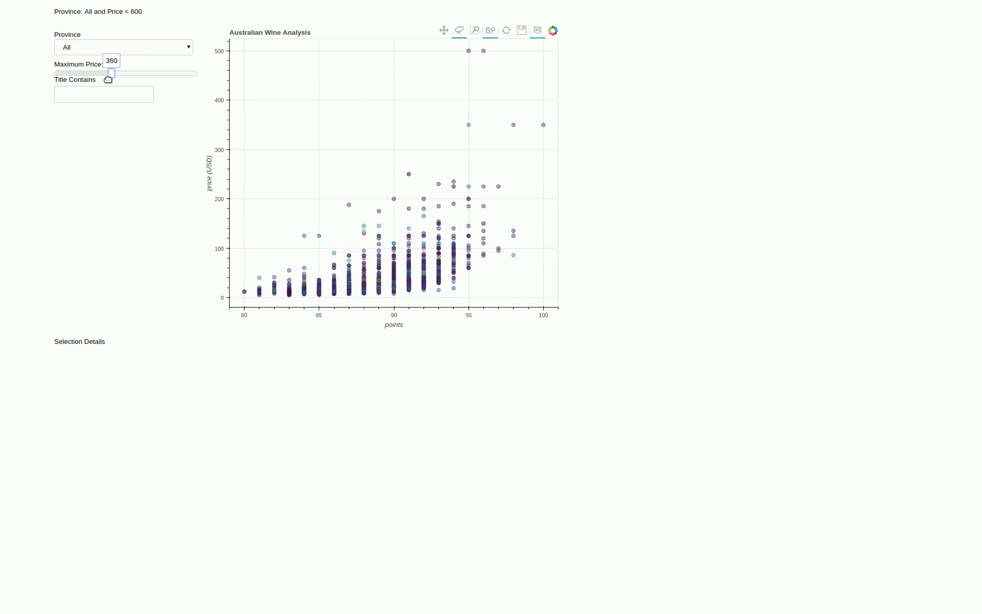
pyautogui.moveTo(111, 73); pyautogui.dragTo(109, 73)
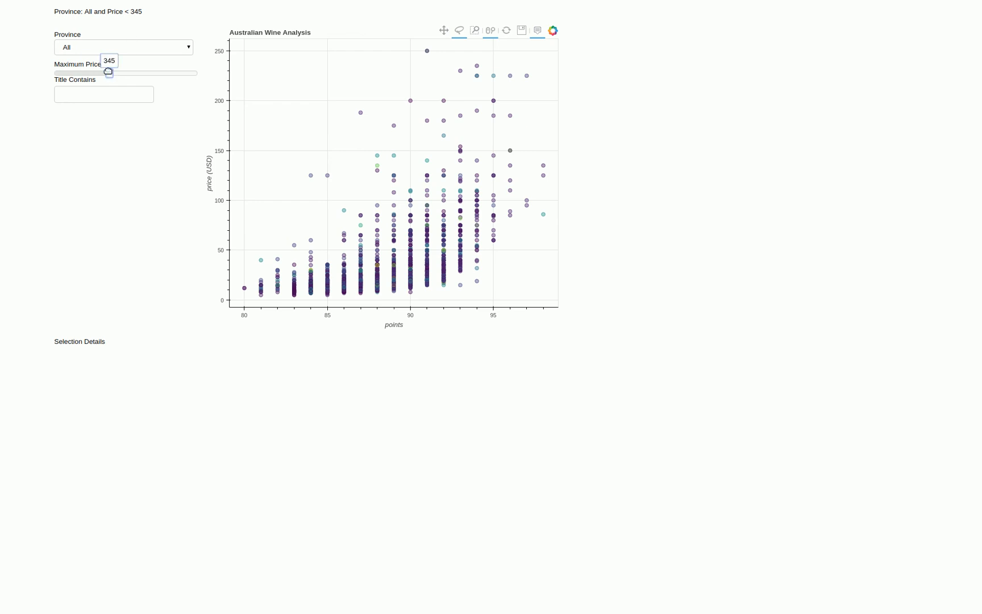
pyautogui.moveTo(108, 72); pyautogui.dragTo(194, 73)
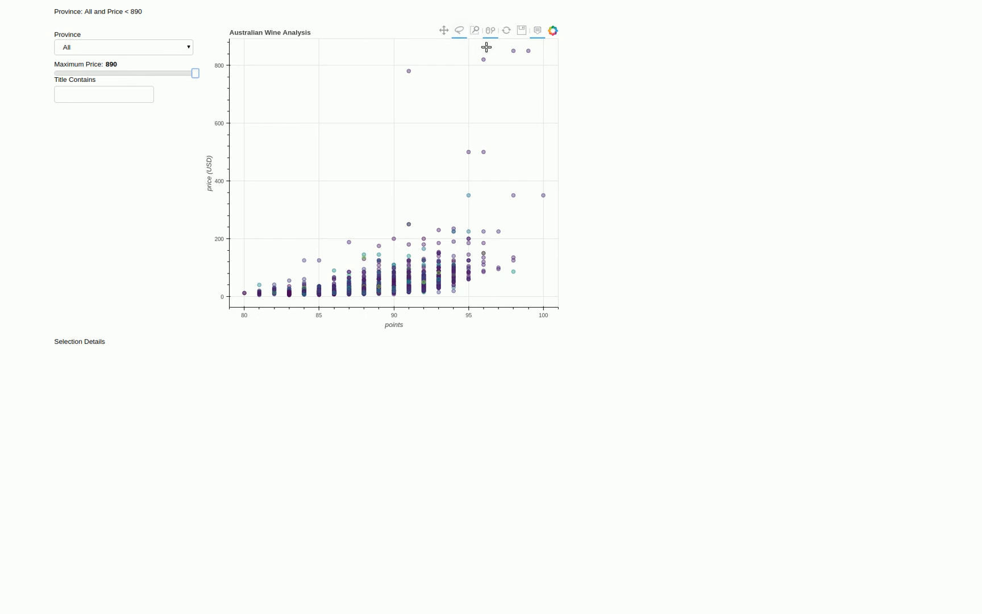
pyautogui.moveTo(486, 46); pyautogui.dragTo(536, 66)
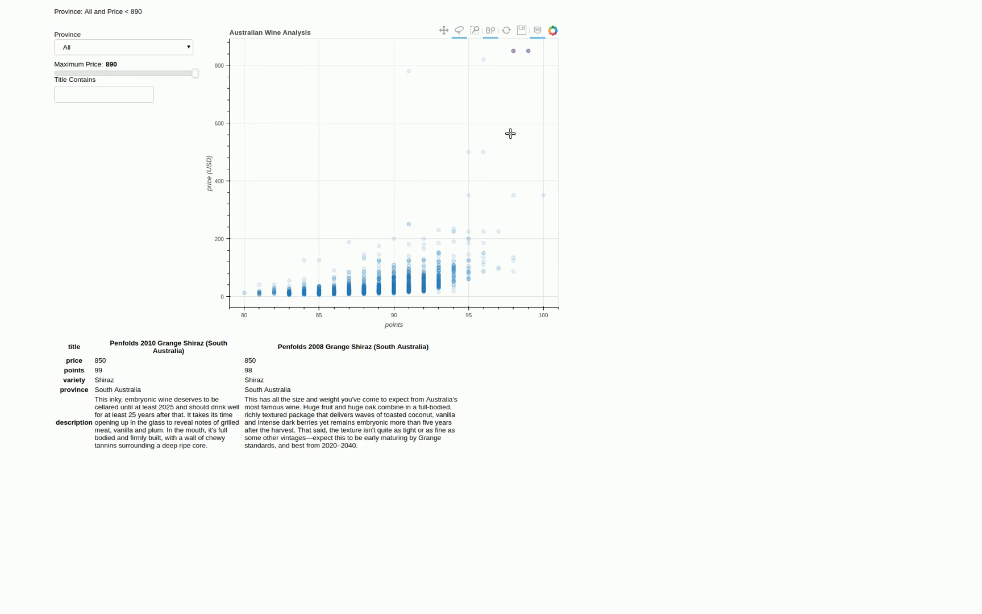
pyautogui.moveTo(512, 128)
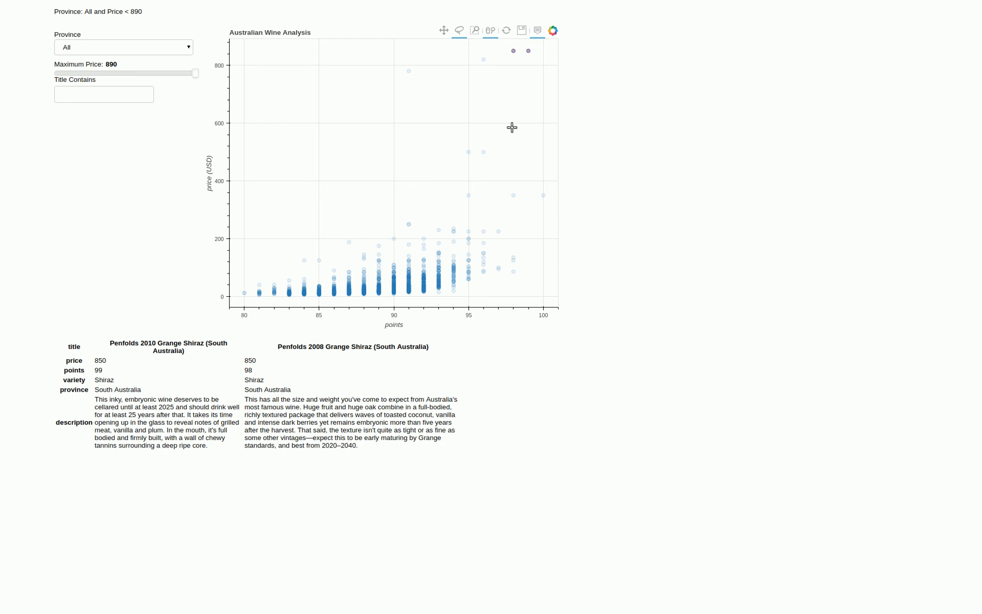
pyautogui.moveTo(514, 138)
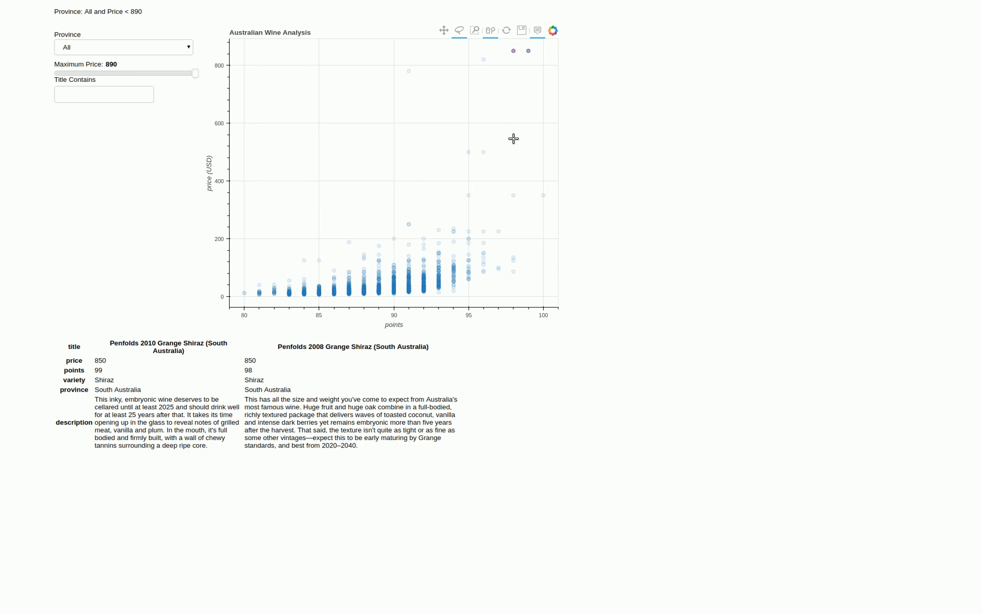